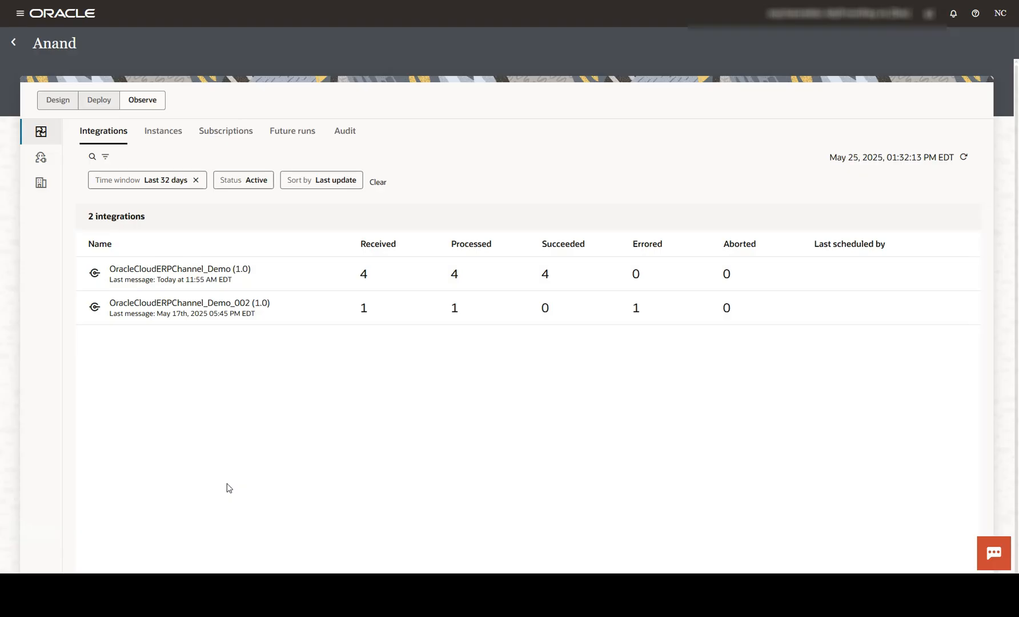
mouse_move(179, 269)
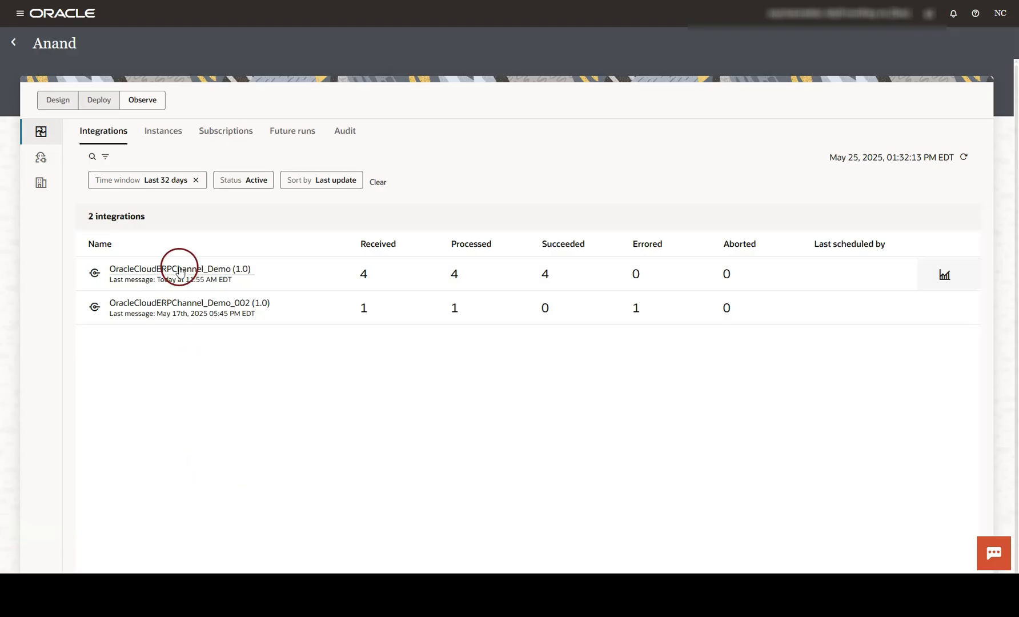
mouse_move(189, 302)
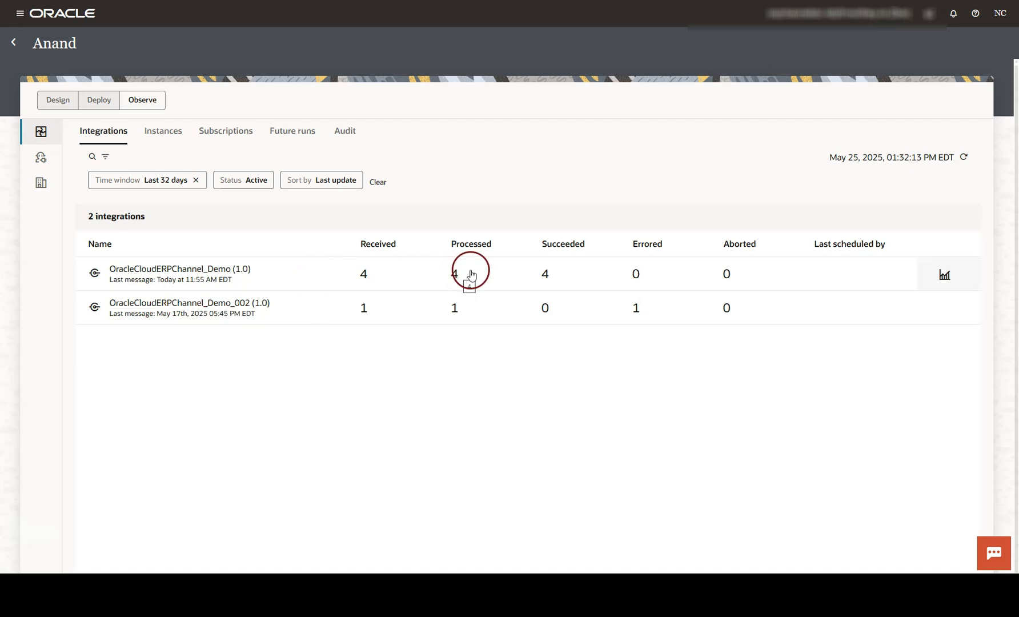
mouse_move(639, 307)
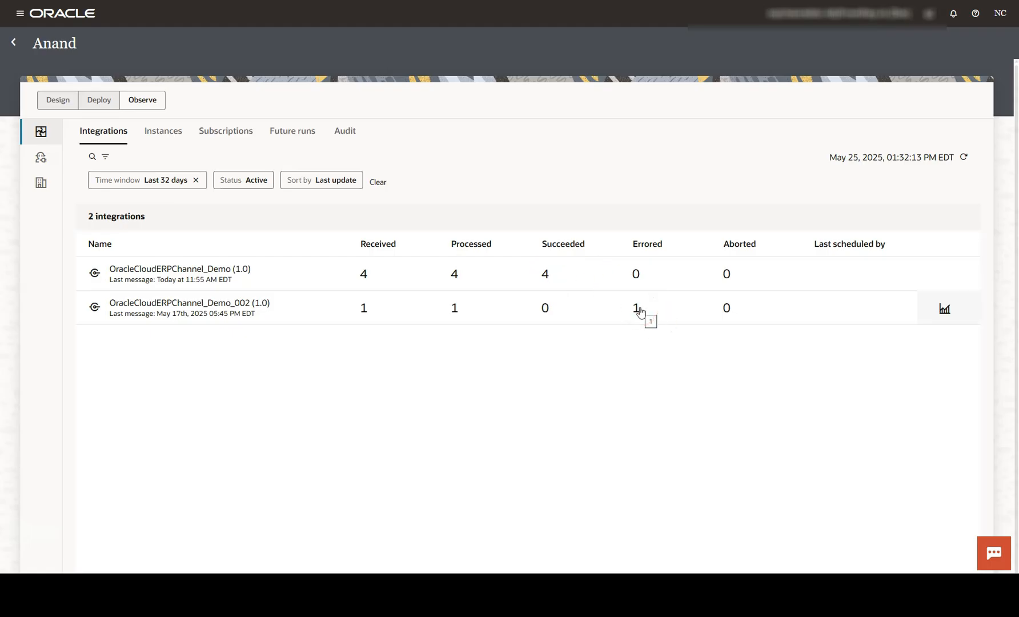
mouse_move(163, 131)
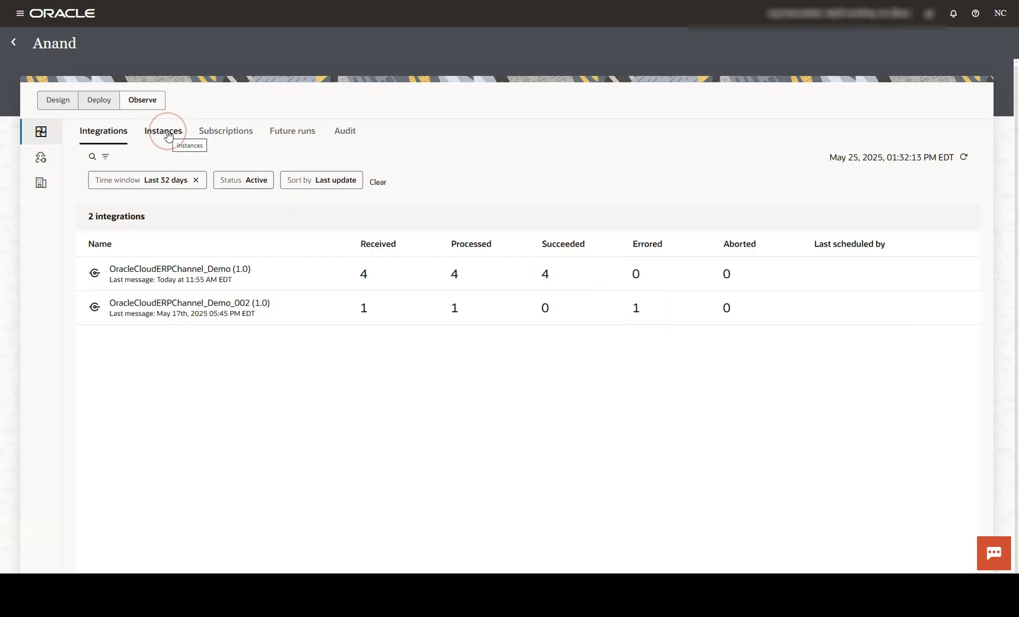
Step: From the Instances list, open the errored PURC Manufacturing instance's activity stream
left_click(162, 131)
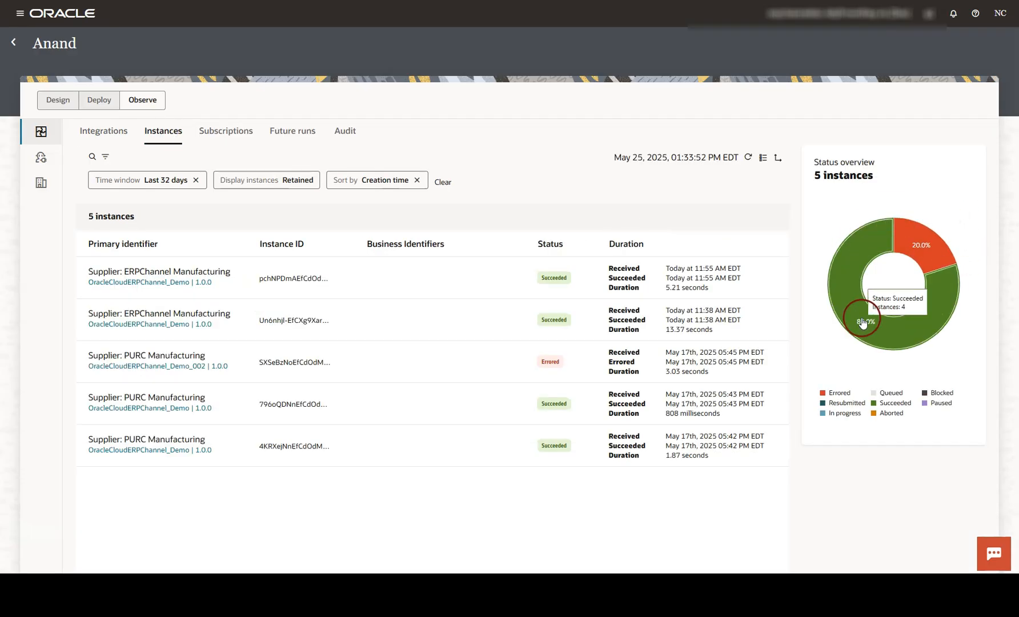
mouse_move(900, 240)
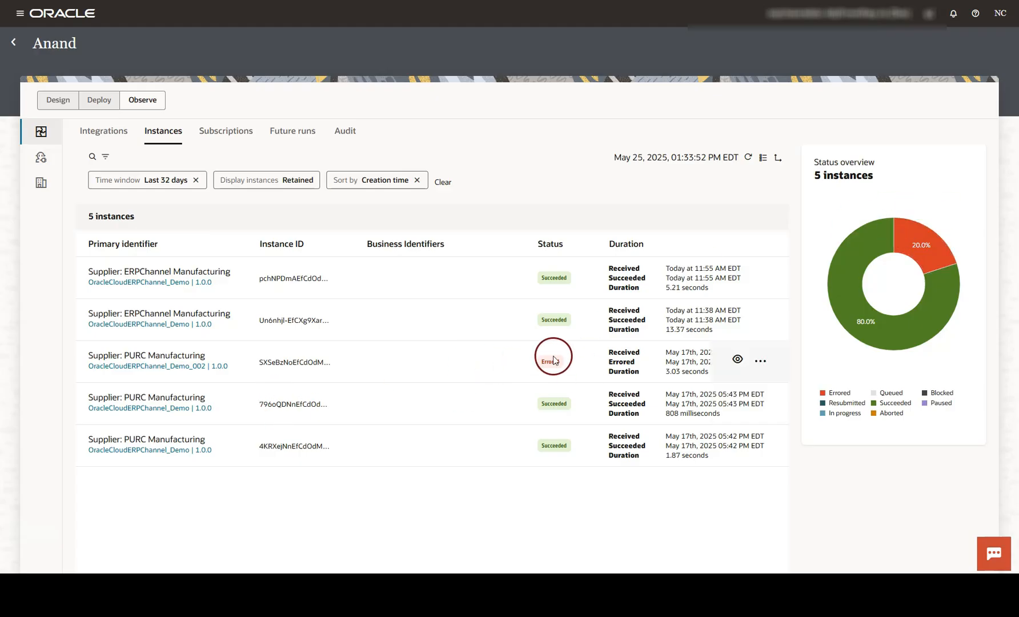
mouse_move(736, 363)
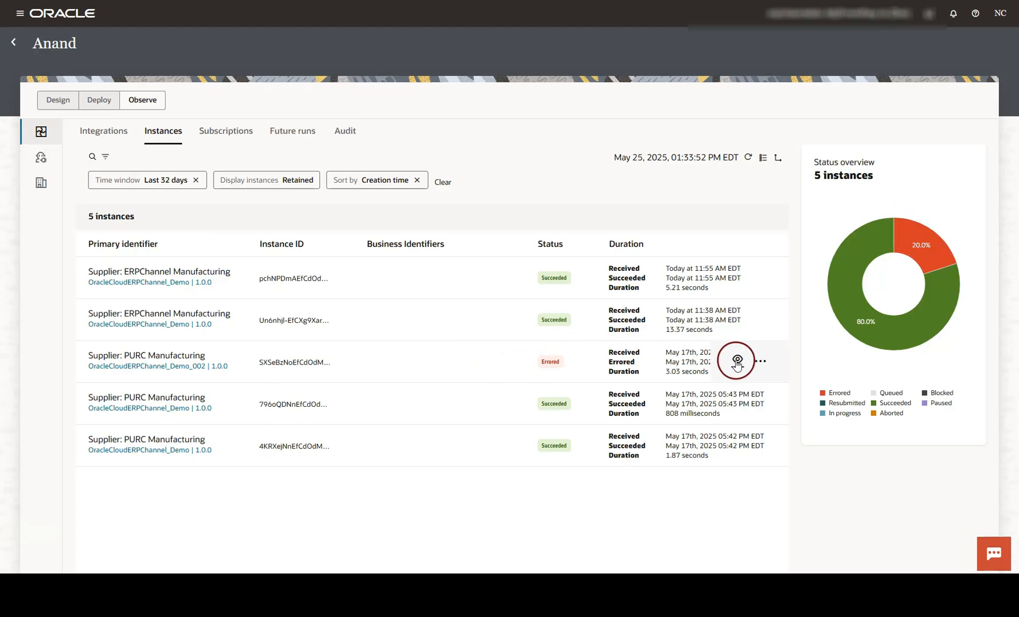
mouse_move(737, 361)
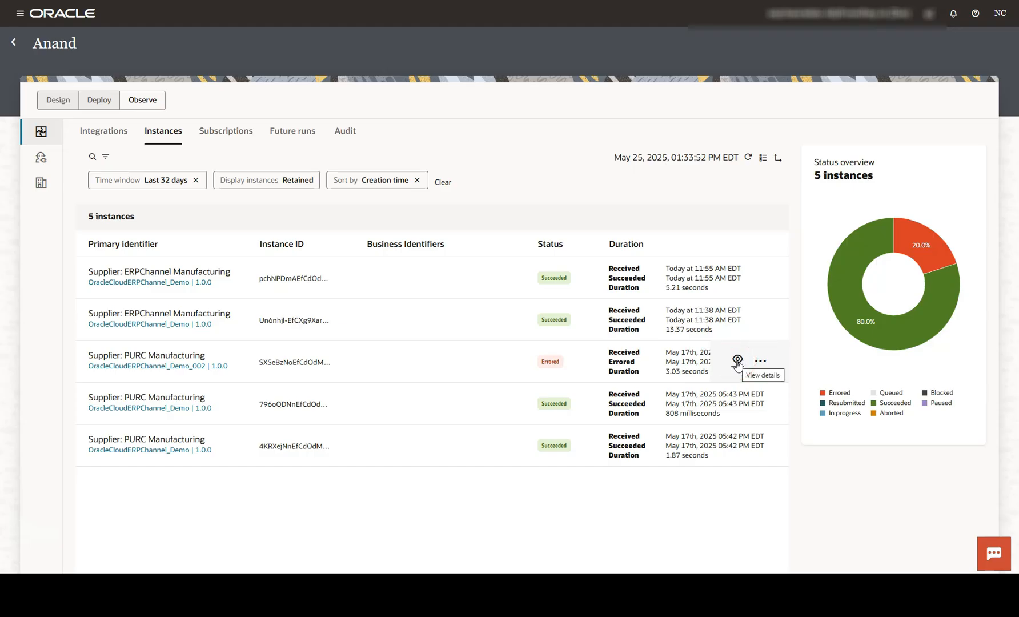
left_click(760, 360)
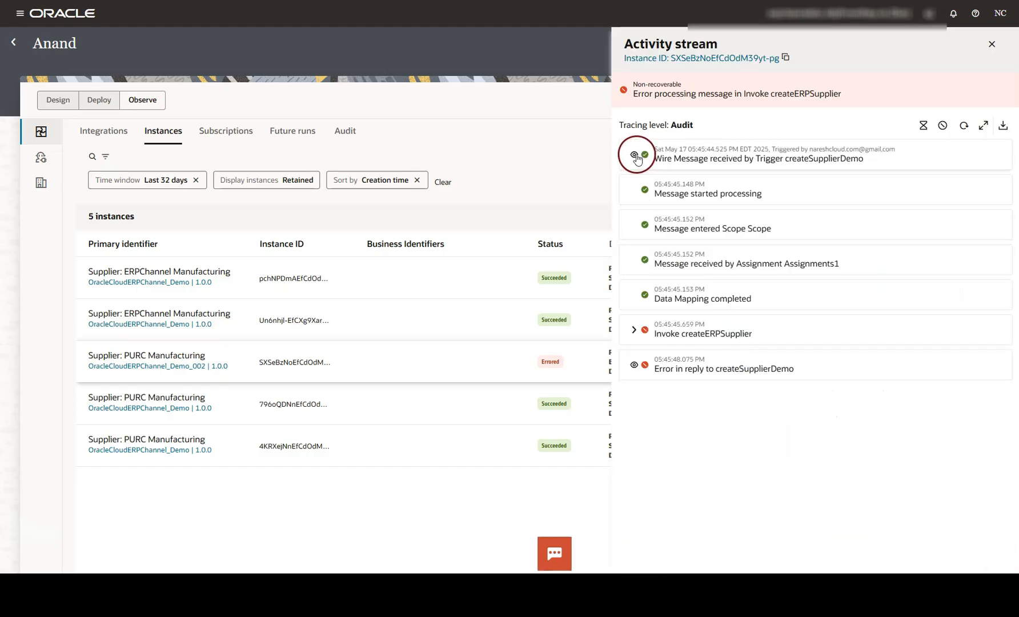
Step: View the trigger payload, expand Invoke createERPSupplier, and view its error details
left_click(637, 156)
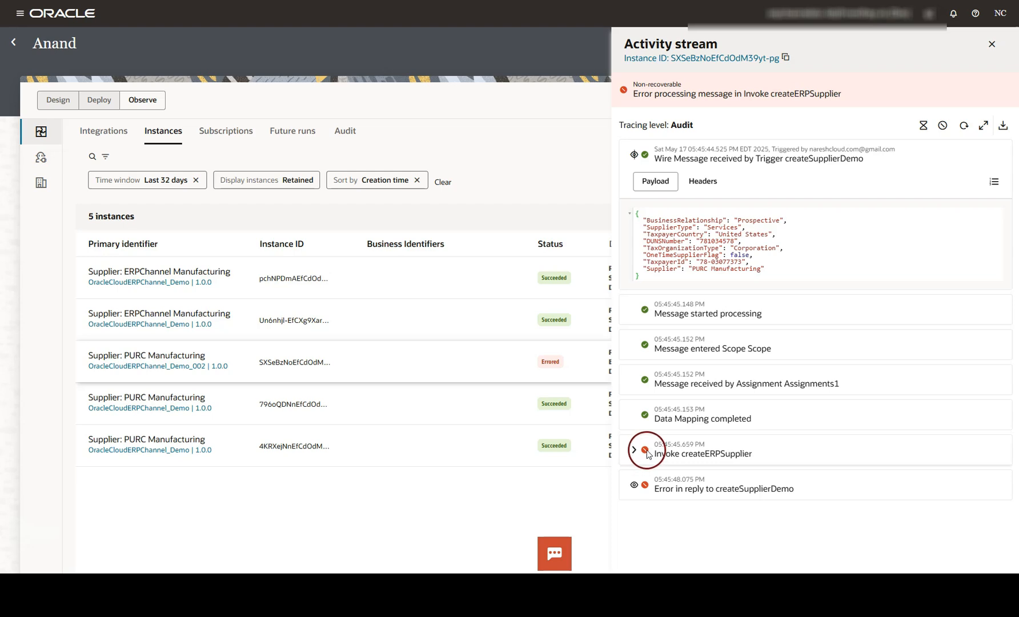
left_click(633, 449)
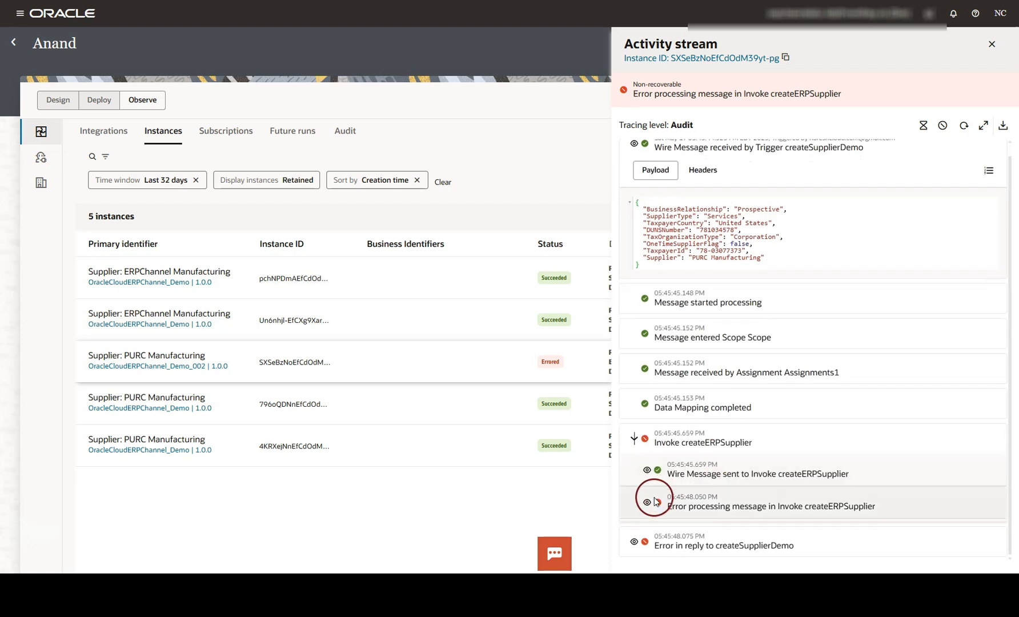
left_click(647, 502)
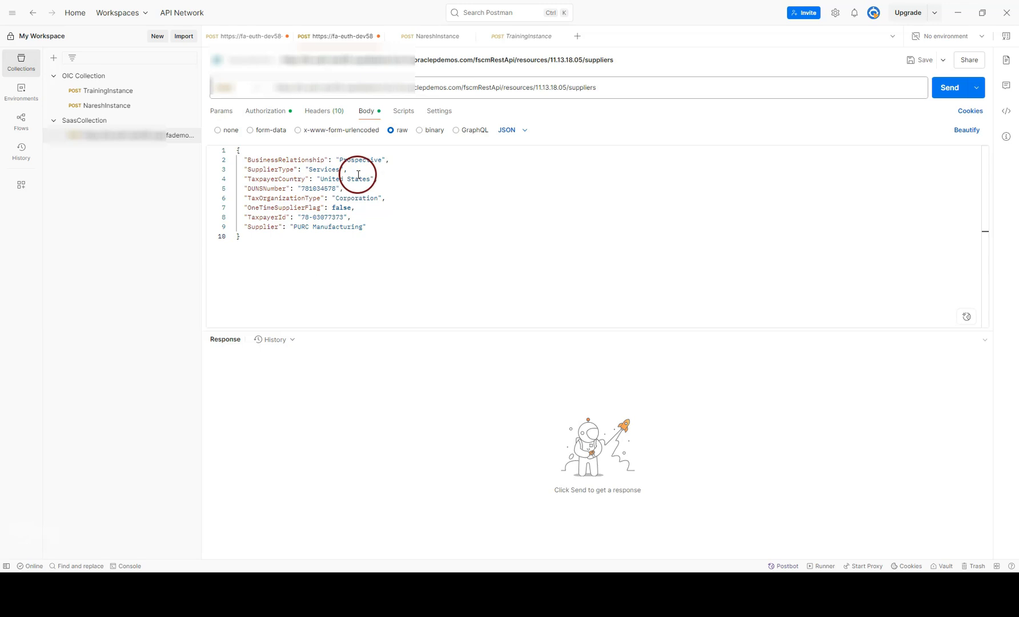
mouse_move(331, 226)
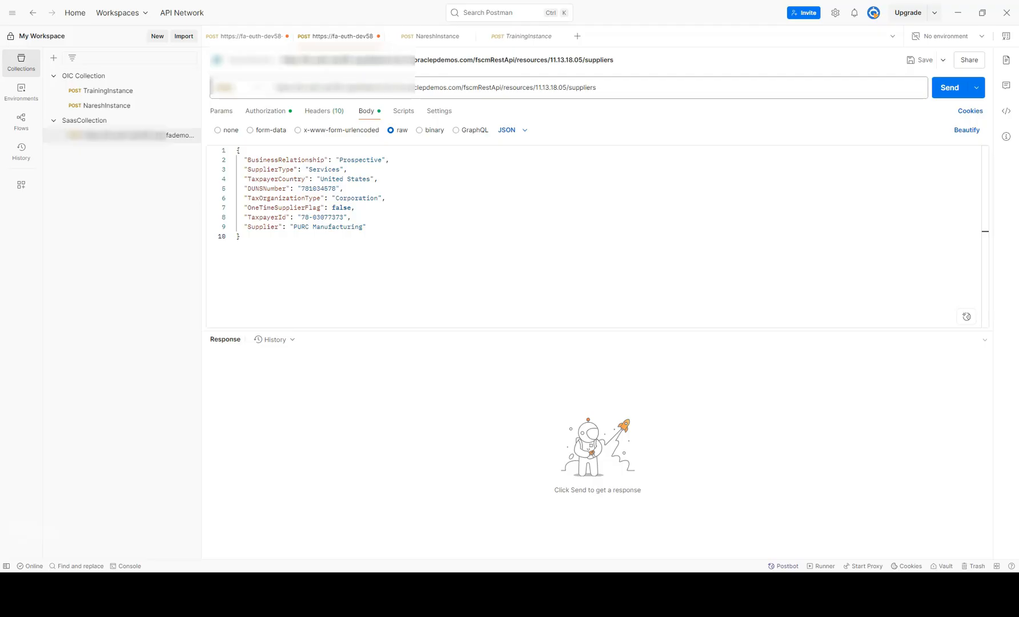
Step: Send the supplier request directly to Fusion, getting 400 Bad Request, then switch to NareshInstance
left_click(948, 87)
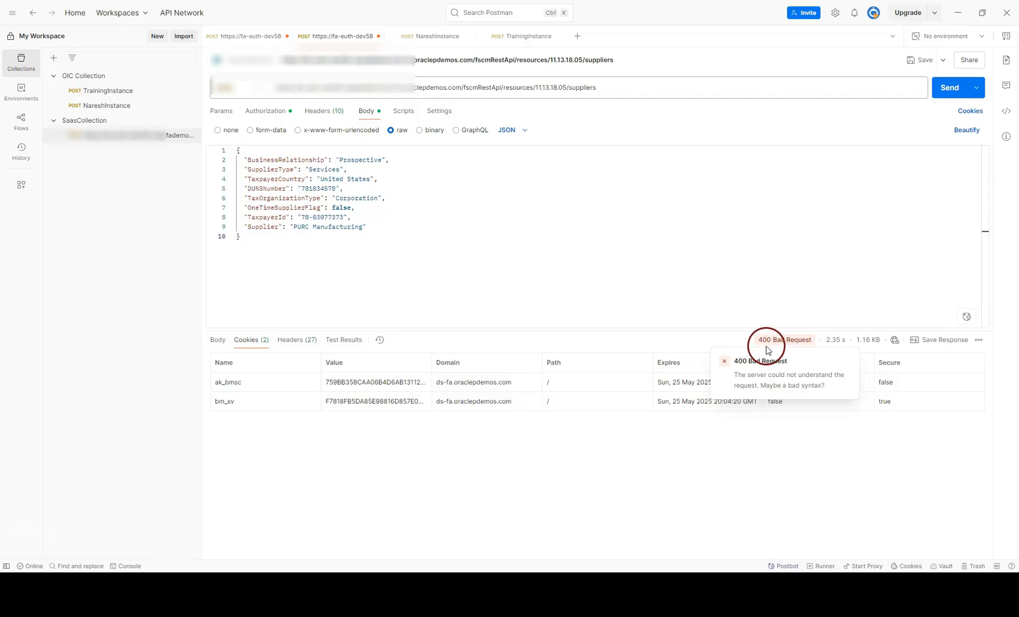
mouse_move(792, 345)
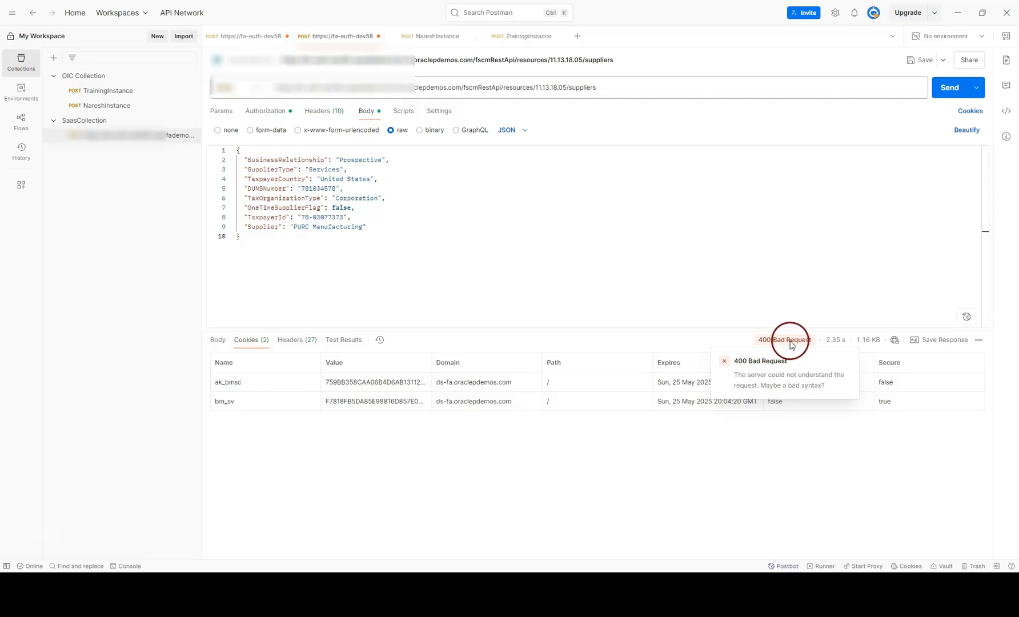
mouse_move(795, 344)
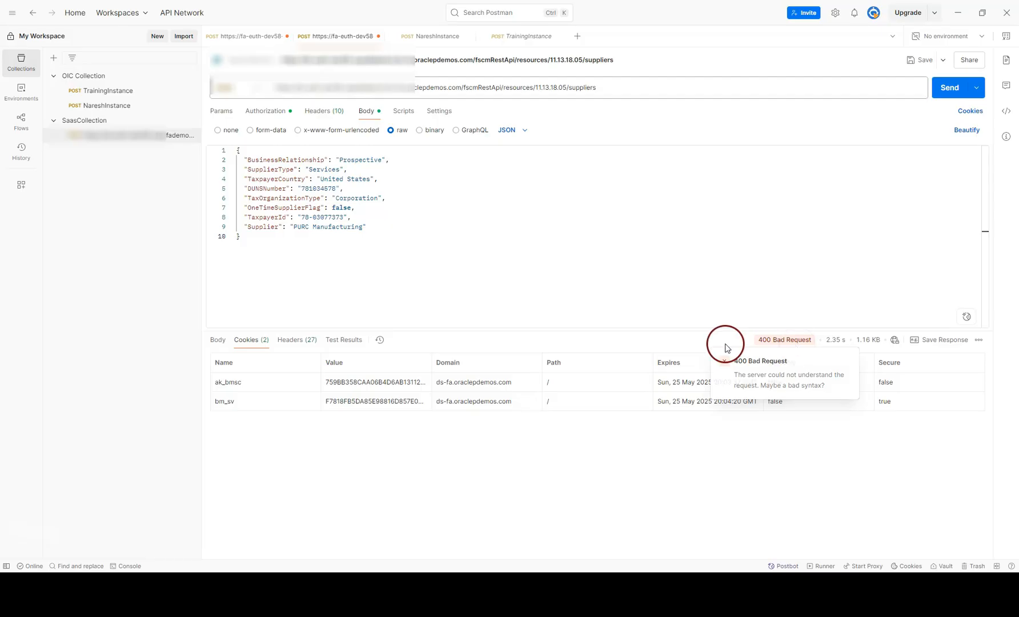
left_click(430, 36)
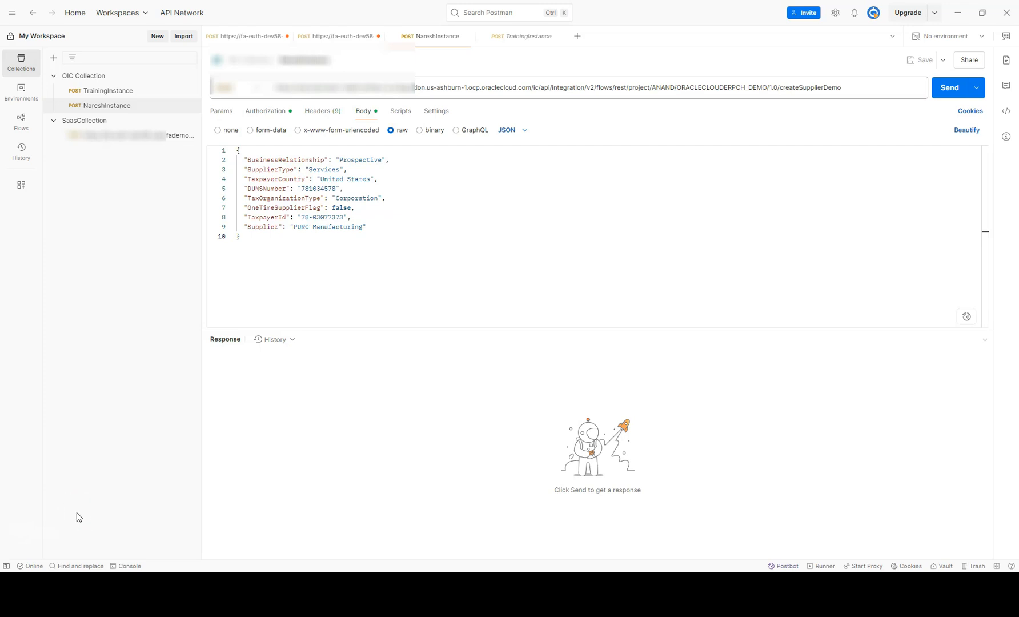
mouse_move(949, 87)
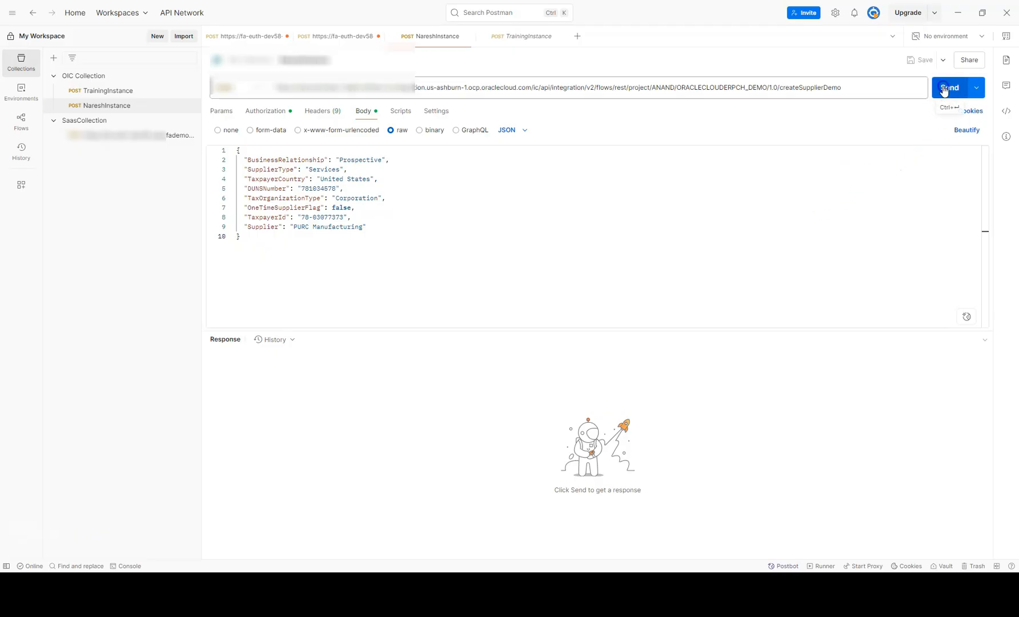
Step: Send the NareshInstance request through OIC createSupplierDemo, returning 200 OK with supplier-exists error
left_click(948, 87)
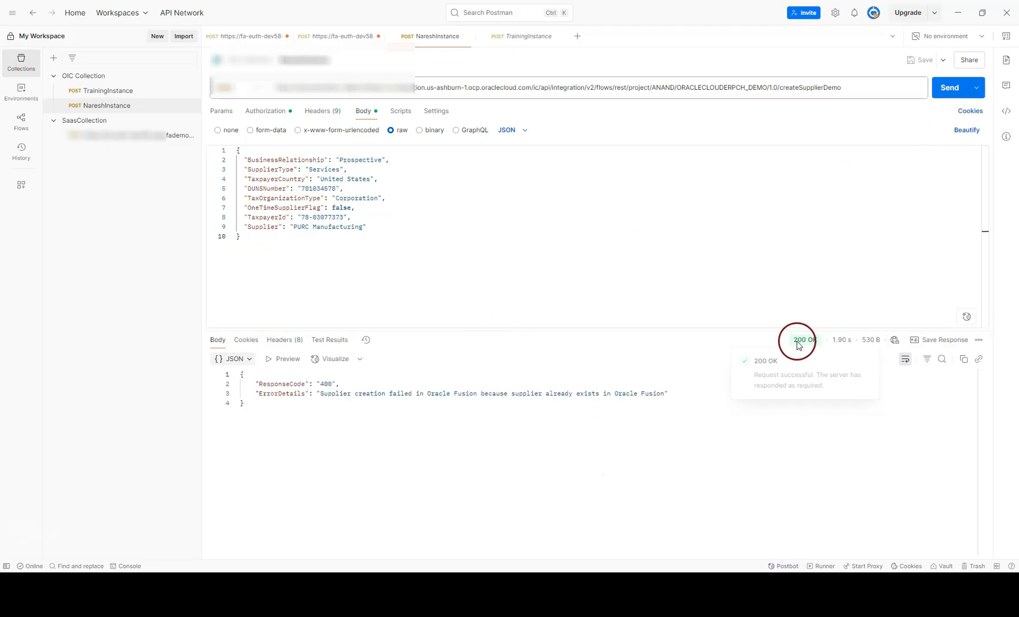
mouse_move(803, 339)
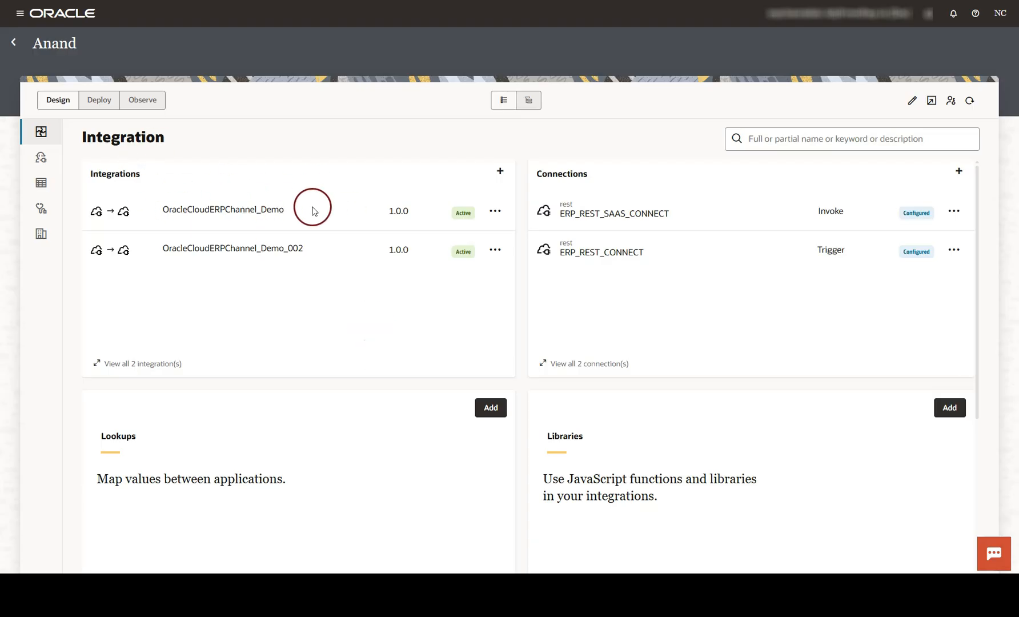
Step: Start a test run of OracleCloudERPChannel_Demo from its actions menu
left_click(495, 211)
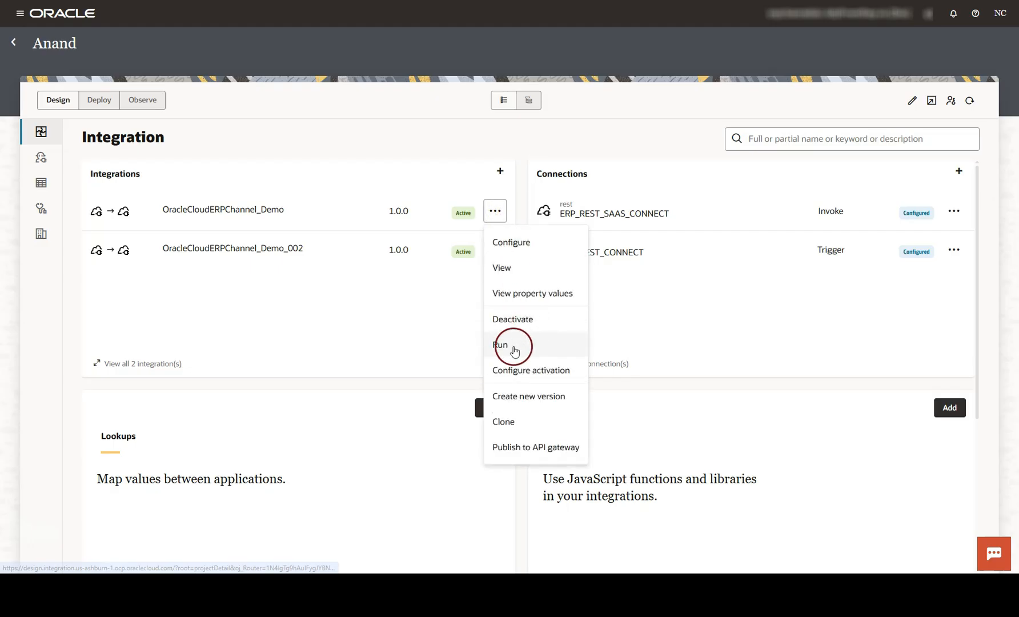
left_click(501, 345)
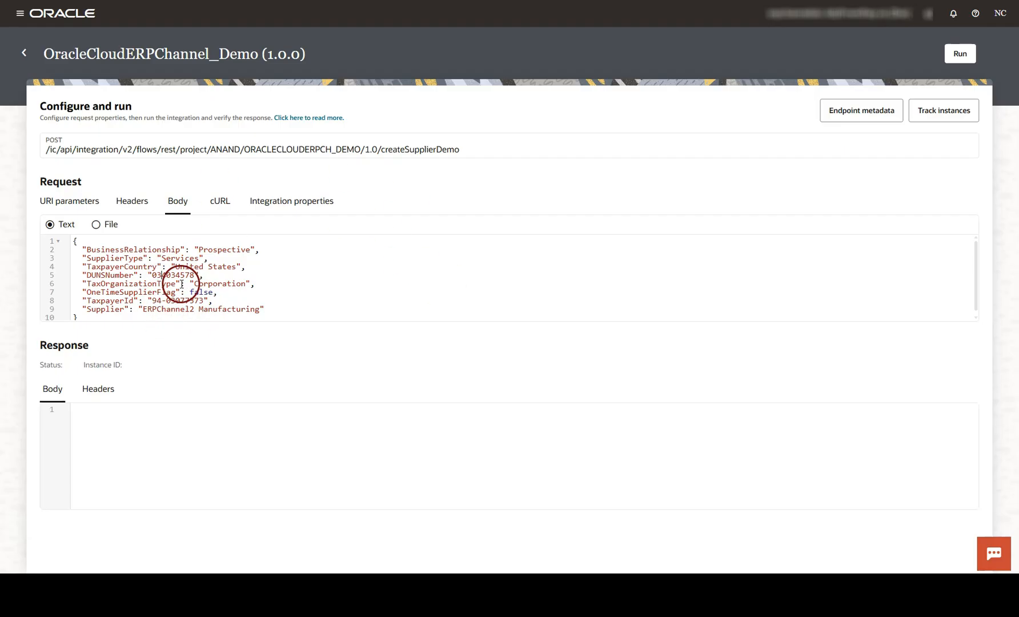
Step: Run the ERPChannel12 supplier test, getting 200 OK with supplier 1615, and expand createERPSupplier
left_click(959, 53)
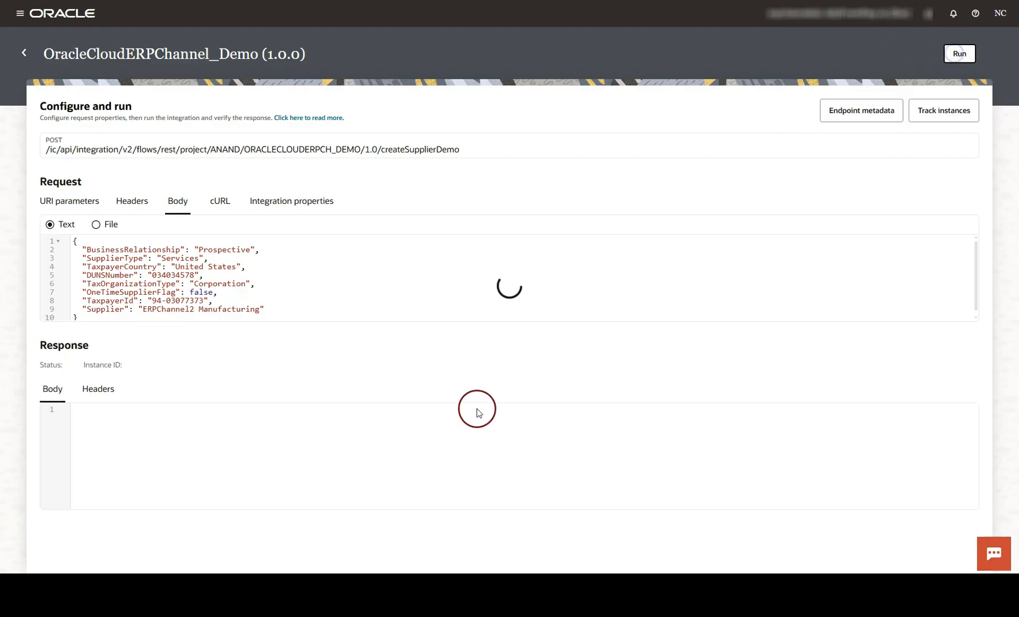
left_click(959, 53)
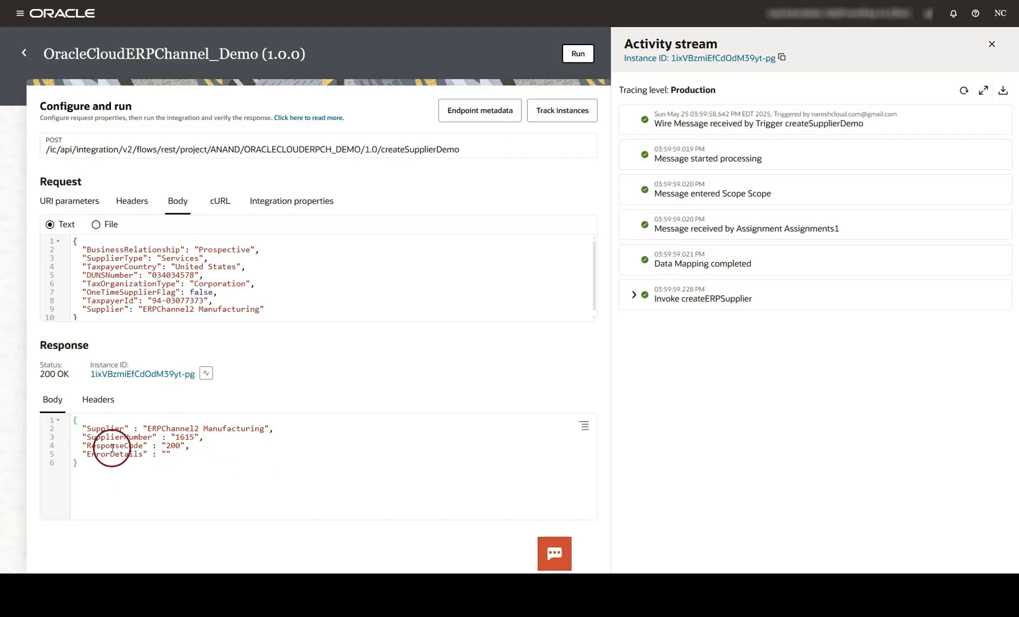
mouse_move(285, 375)
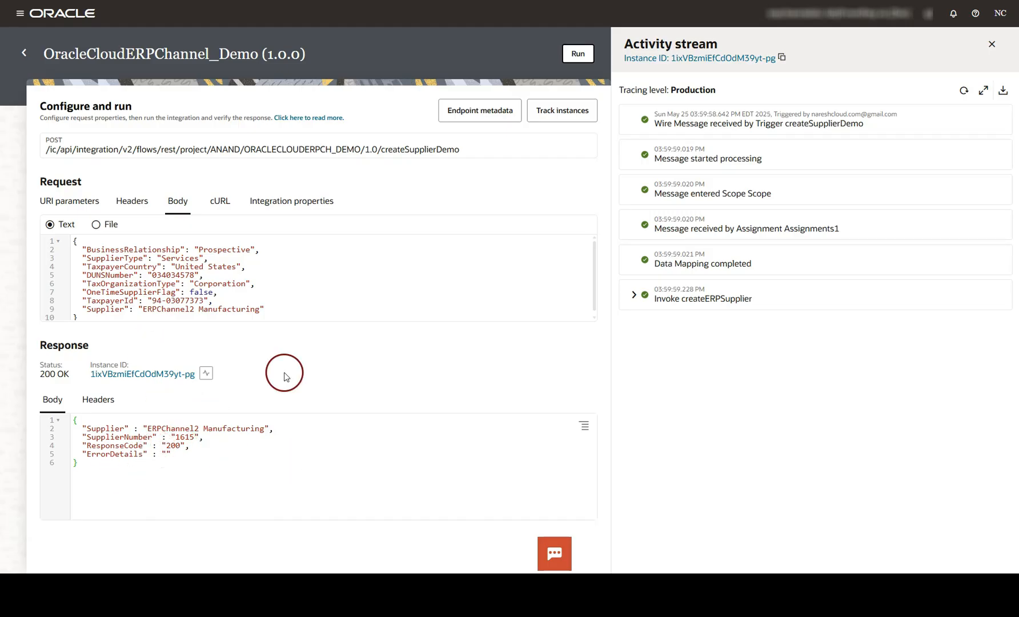
mouse_move(682, 125)
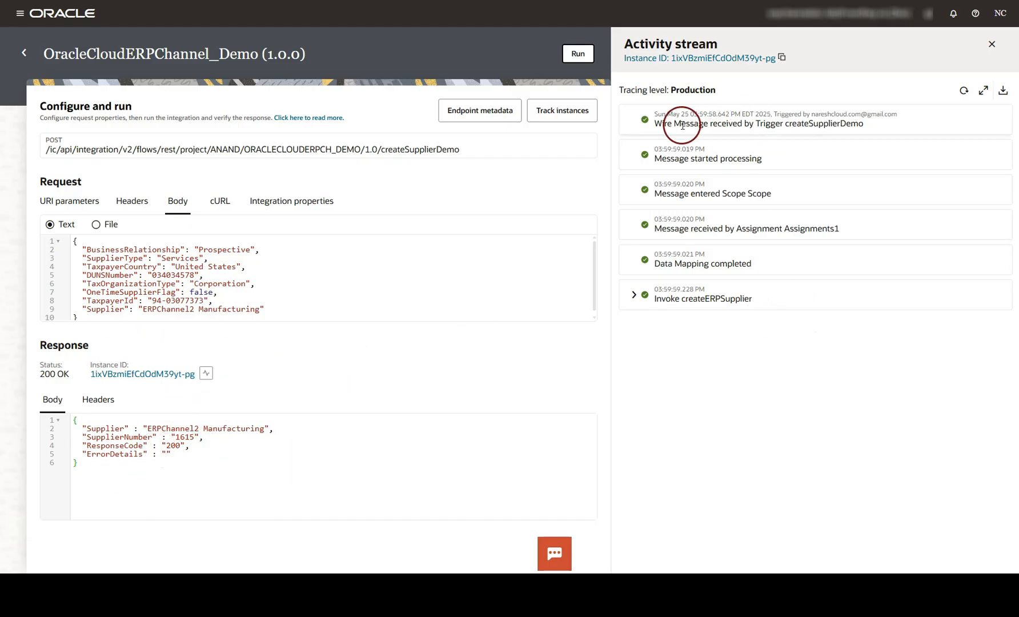
mouse_move(655, 286)
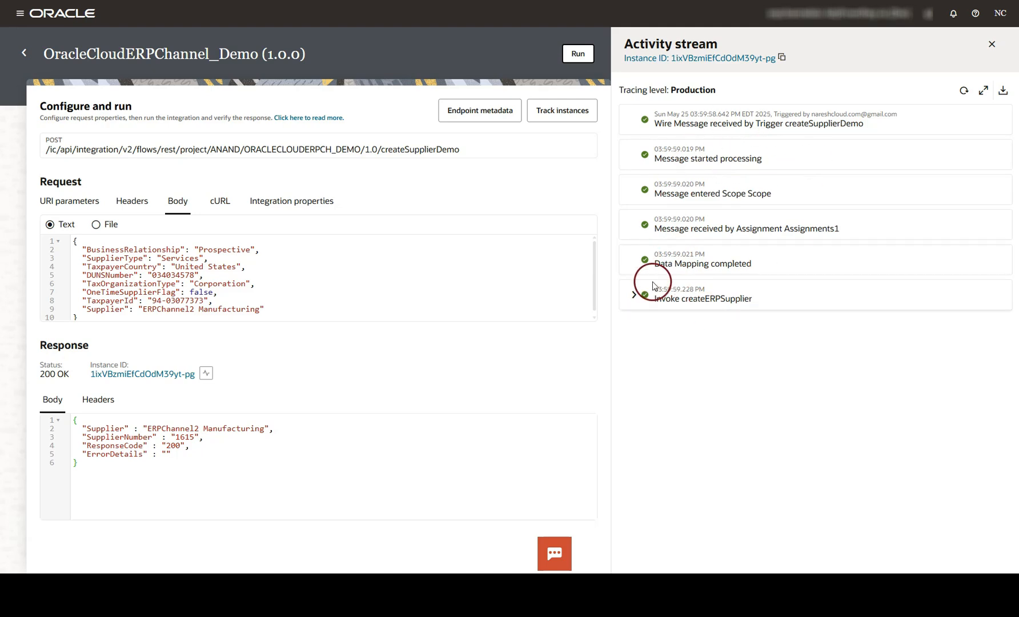
left_click(634, 295)
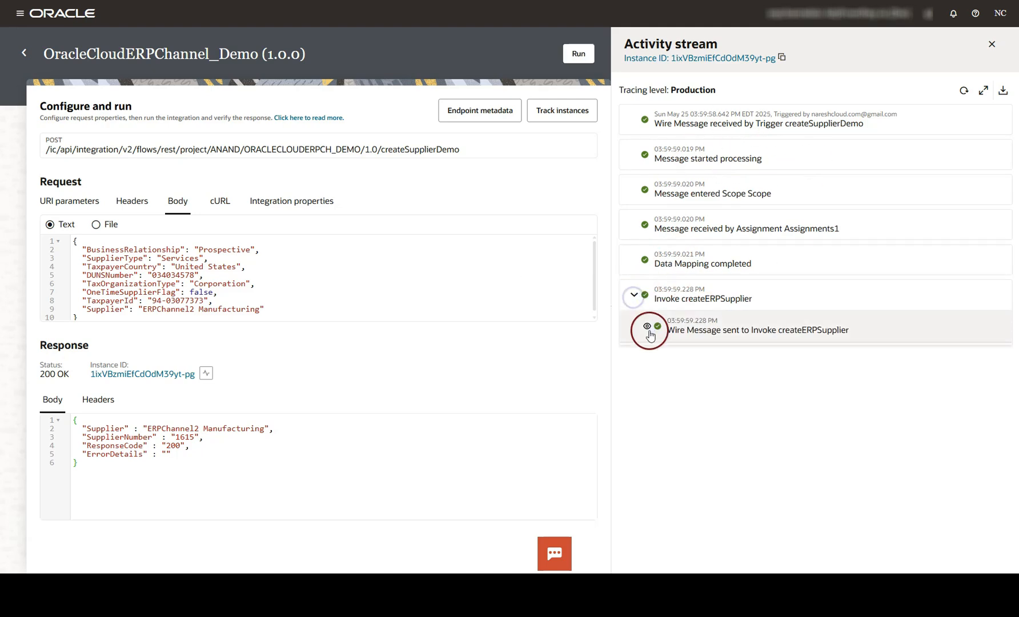
mouse_move(646, 327)
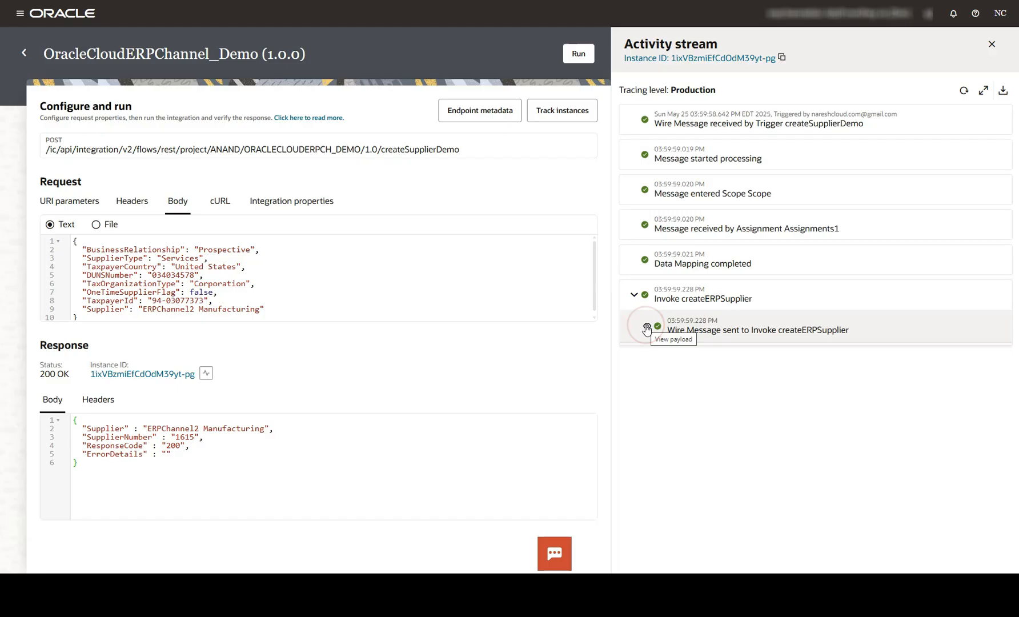